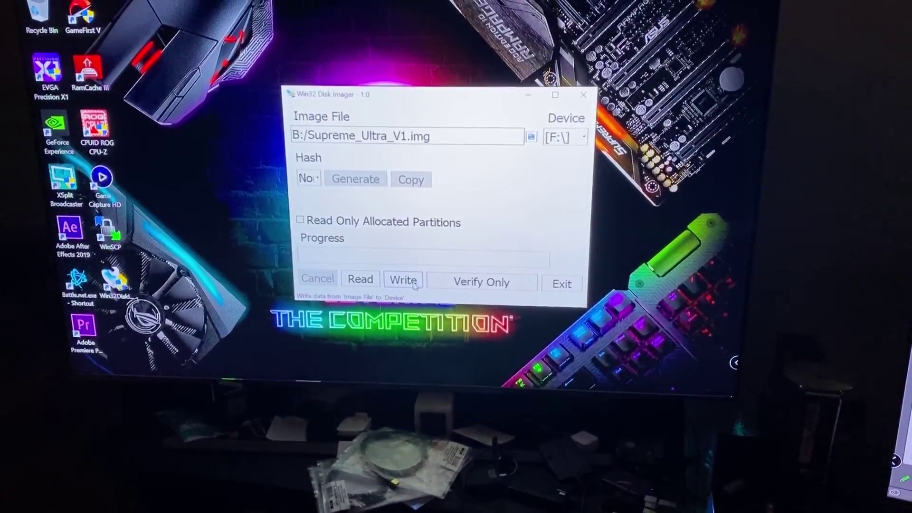
# Step: Write Supreme_Ultra_V1.img to drive F:, confirming the overwrite warning so progress begins at 0%
pyautogui.click(403, 280)
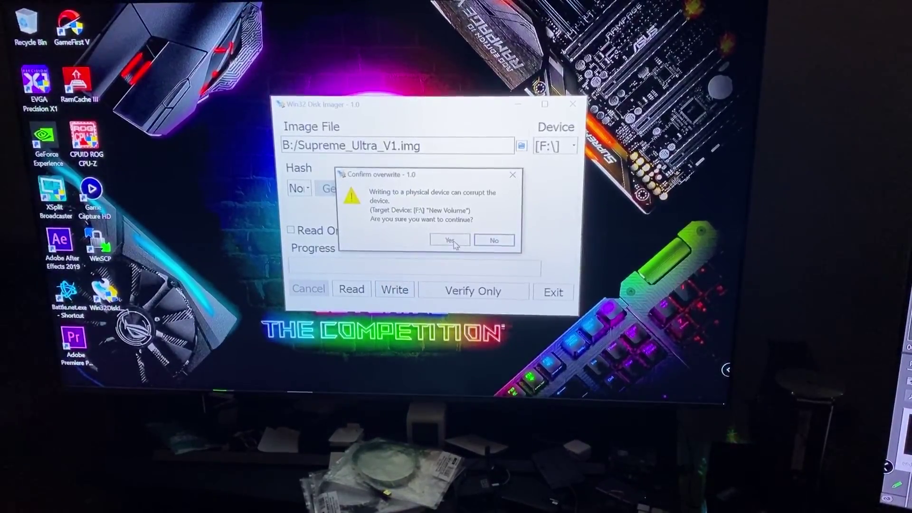
pyautogui.click(450, 239)
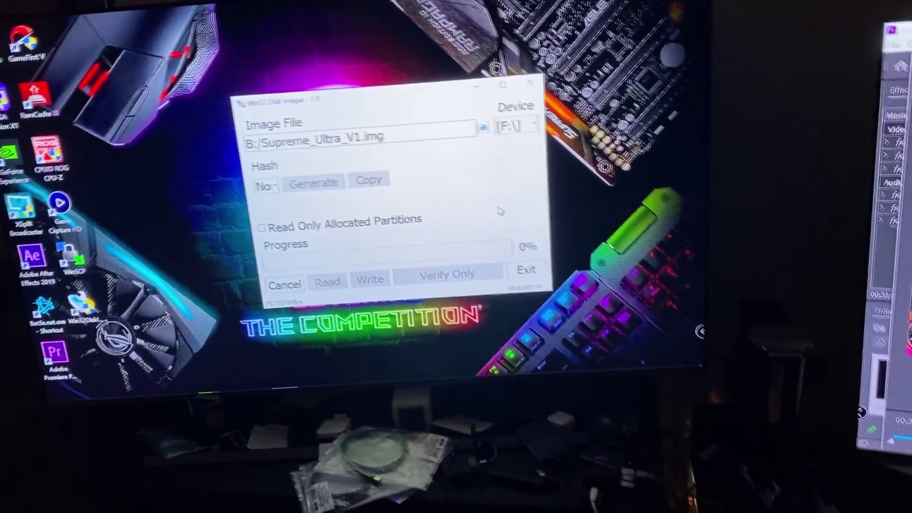